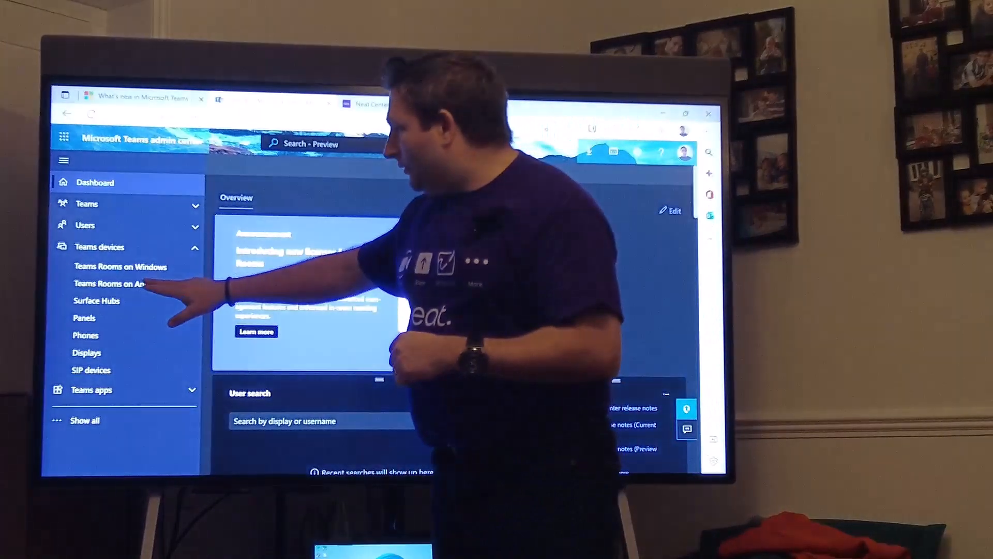
Step: Open the Teams Rooms on Android devices page under Teams devices
{"action": "left_click", "coordinate": [108, 284]}
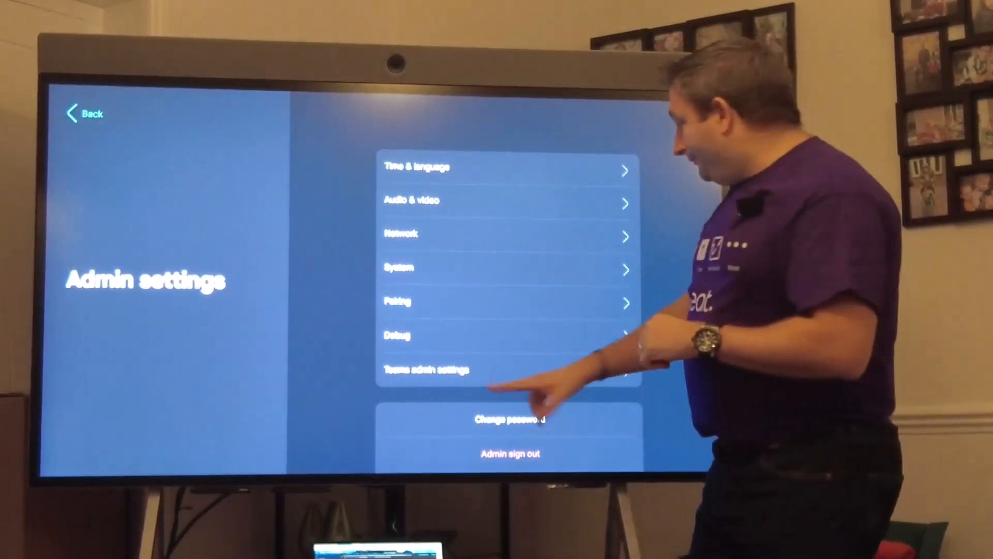
Step: Open Teams admin settings from the device's Admin settings menu
{"action": "left_click", "coordinate": [426, 369]}
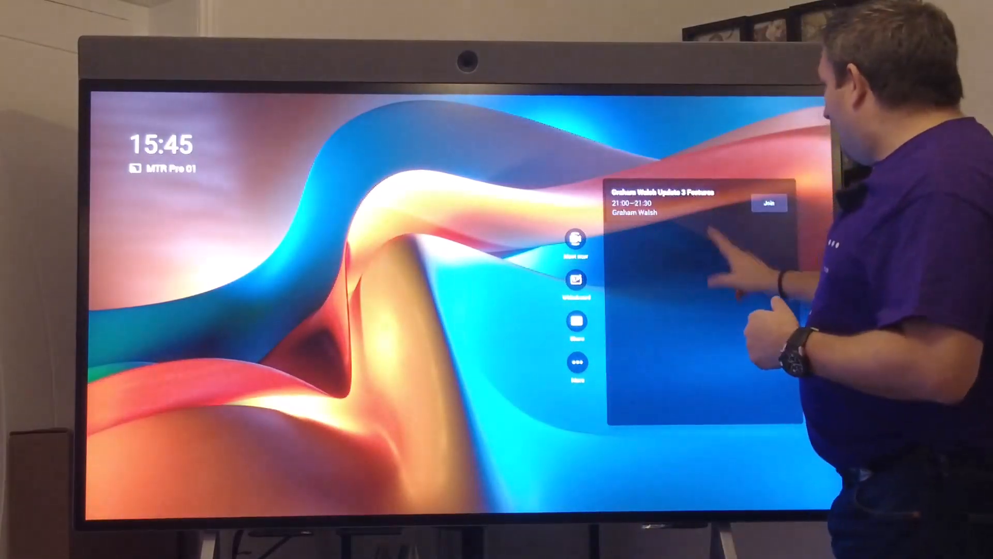
Step: Join the Update 3 Features meeting and switch the view to Large gallery
{"action": "left_click", "coordinate": [772, 202]}
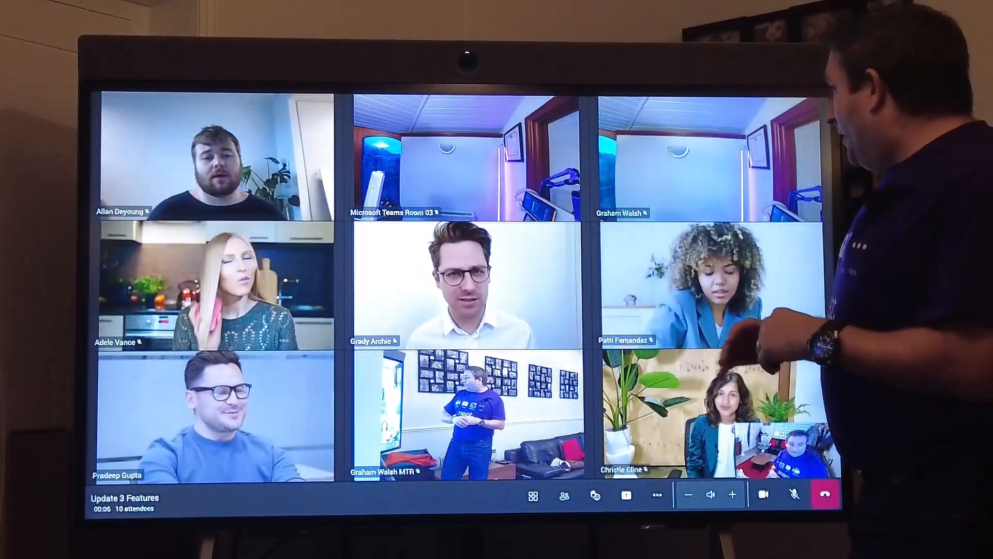
{"action": "left_click", "coordinate": [534, 497]}
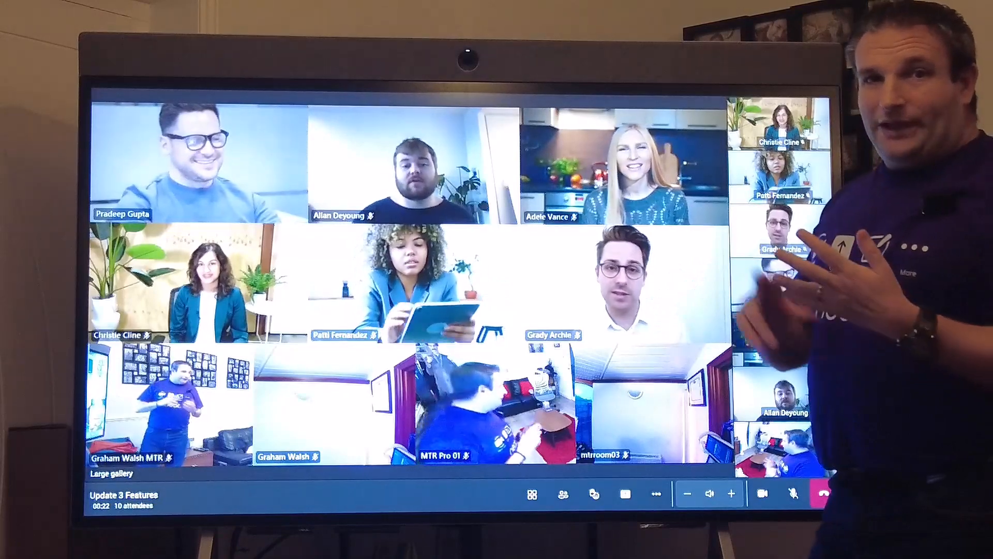
{"action": "left_click", "coordinate": [535, 495]}
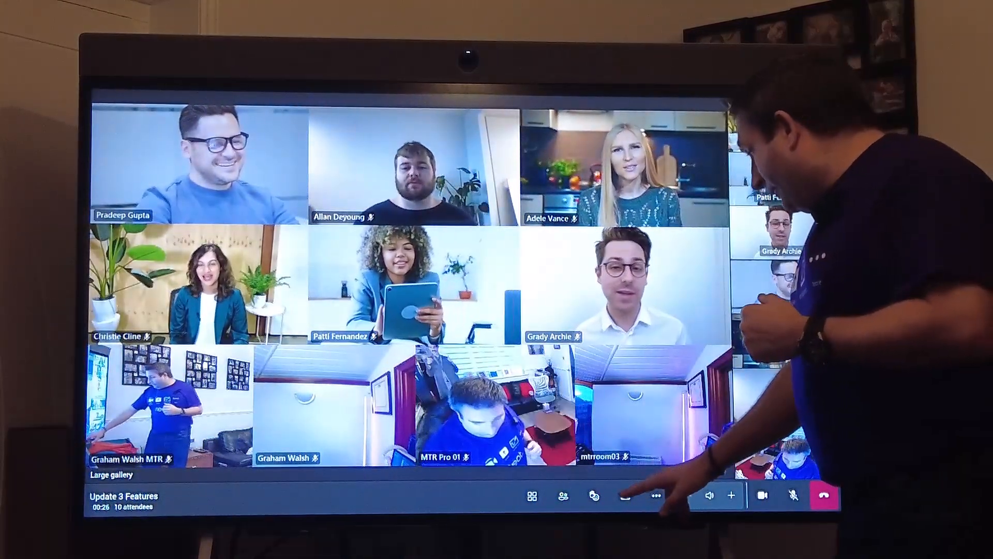
Step: Share a blank Microsoft Whiteboard in the meeting and bring up layout options
{"action": "left_click", "coordinate": [628, 496]}
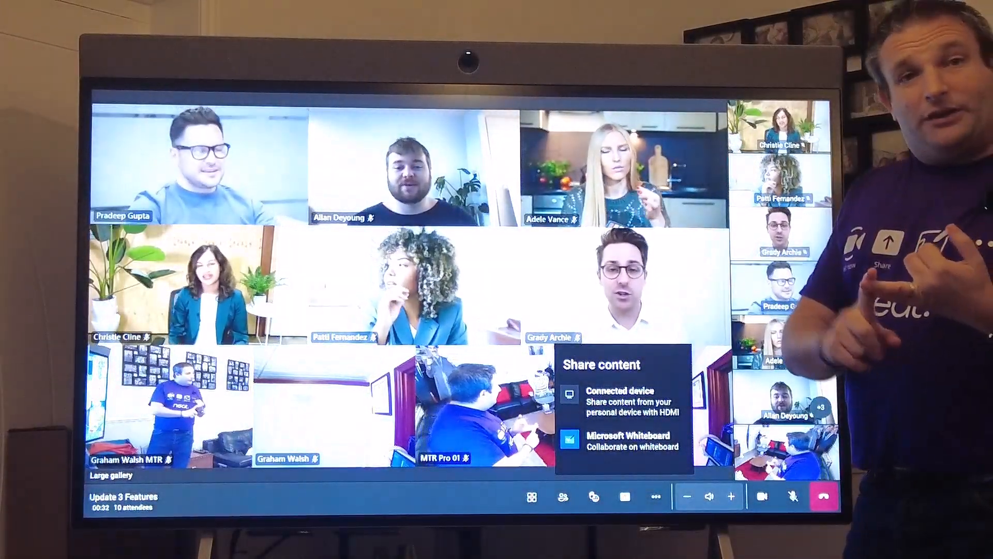
{"action": "left_click", "coordinate": [623, 496]}
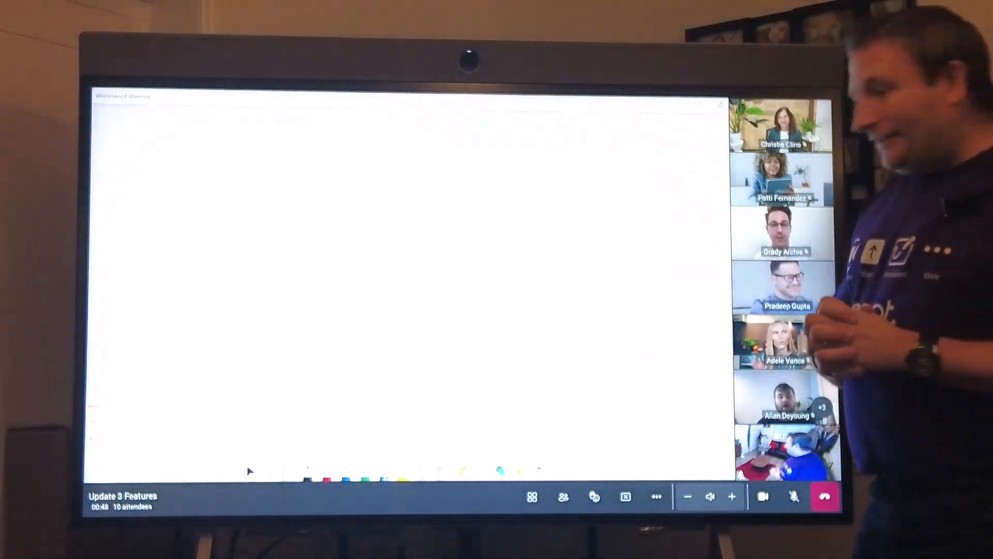
{"action": "left_click", "coordinate": [530, 497]}
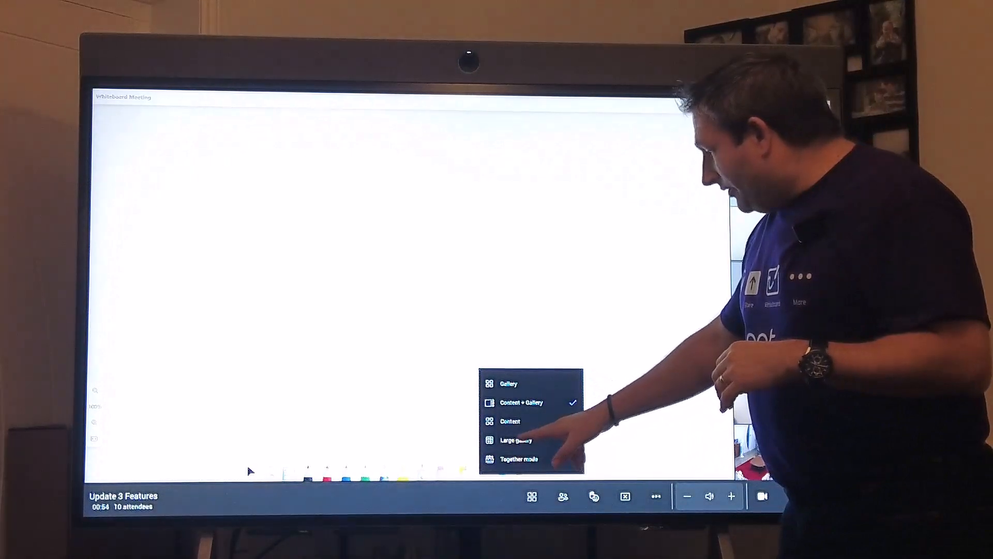
Step: Keep Content + Gallery layout and give the whiteboard a dark blue grid background
{"action": "left_click", "coordinate": [516, 440]}
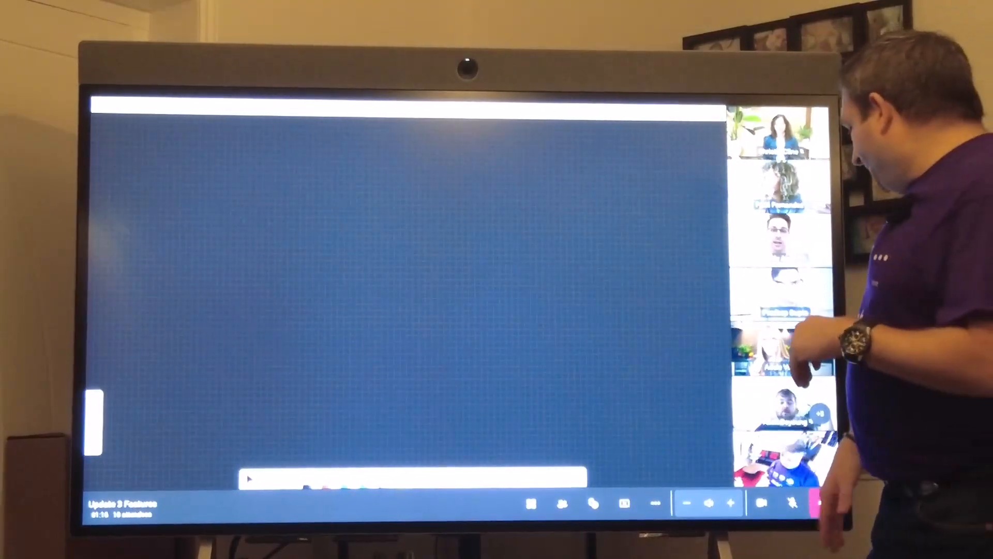
{"action": "left_click", "coordinate": [652, 503]}
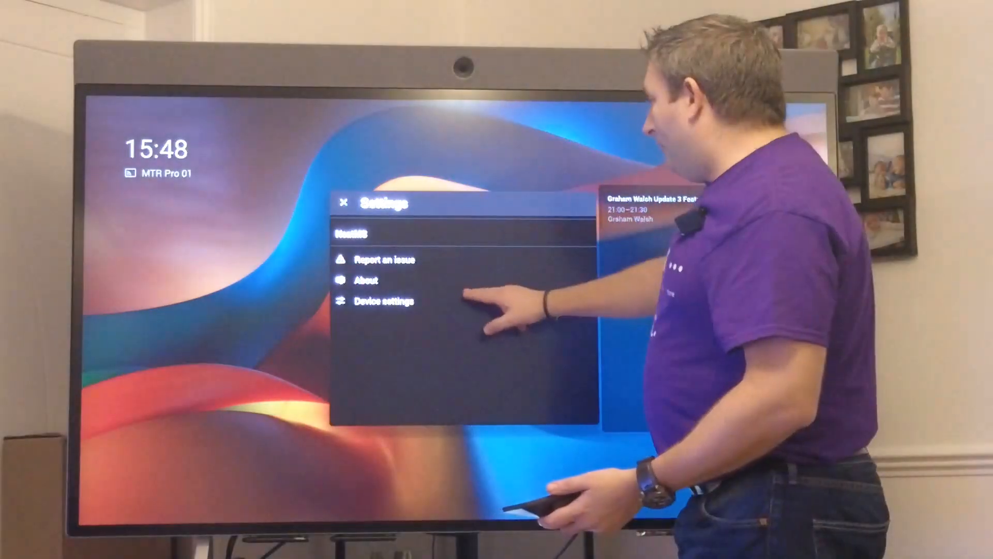
Step: Open Device settings, then Admin settings, and enter the admin password
{"action": "left_click", "coordinate": [382, 300]}
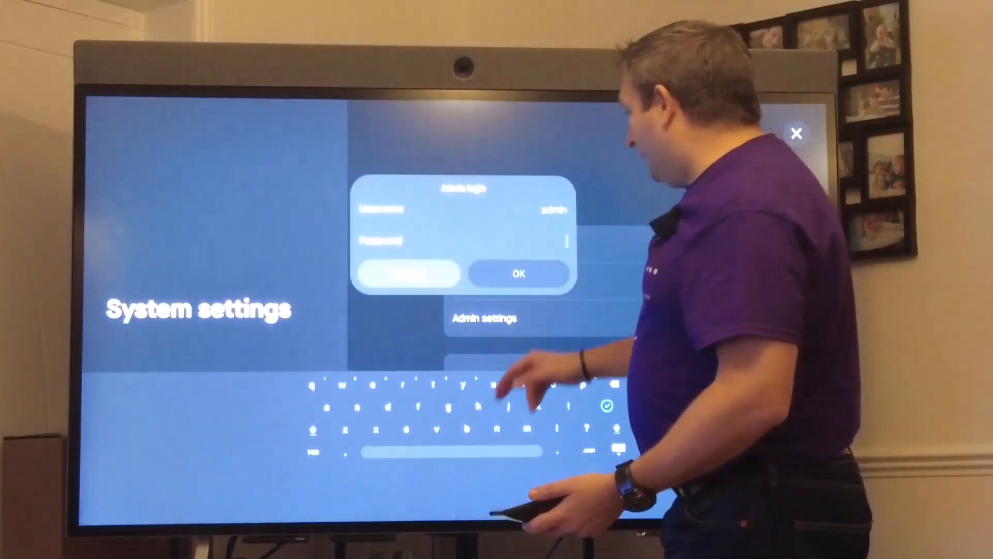
{"action": "left_click", "coordinate": [518, 274]}
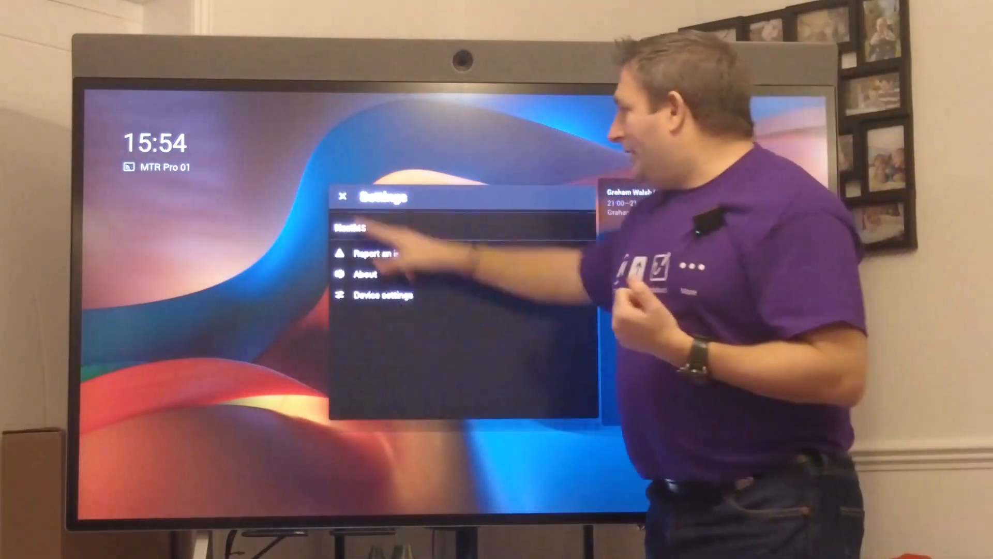
Step: View the Admin settings options under Device settings, then return to System settings
{"action": "left_click", "coordinate": [382, 294]}
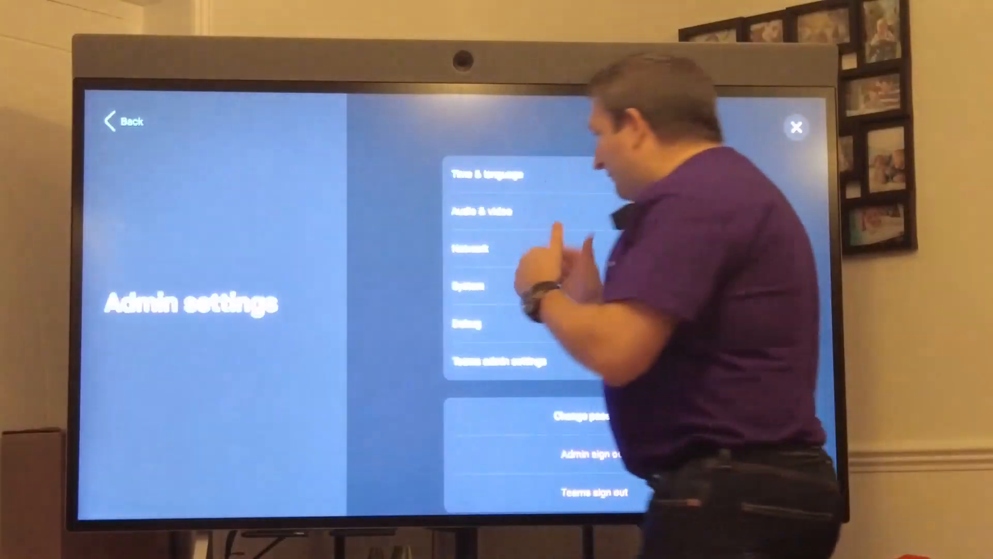
{"action": "left_click", "coordinate": [470, 286]}
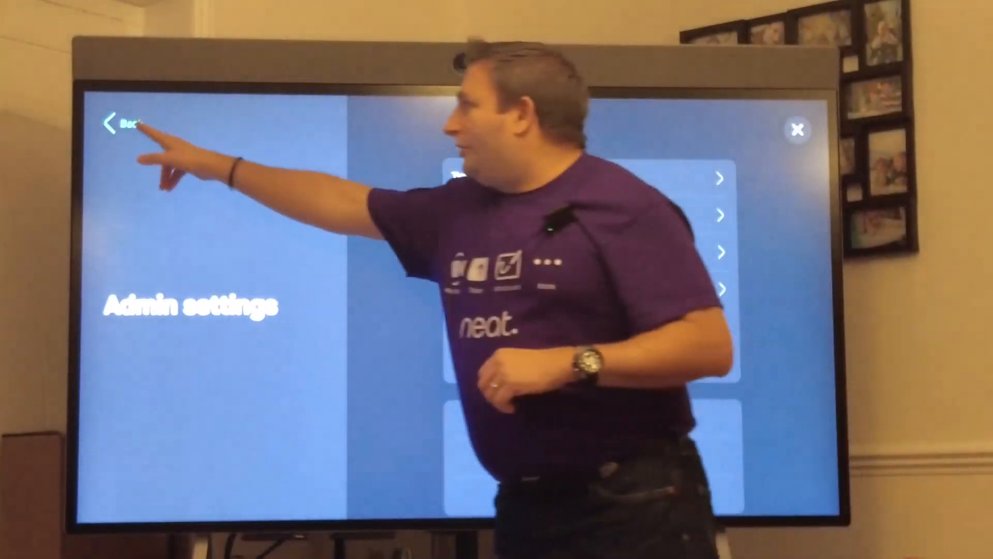
{"action": "left_click", "coordinate": [114, 122]}
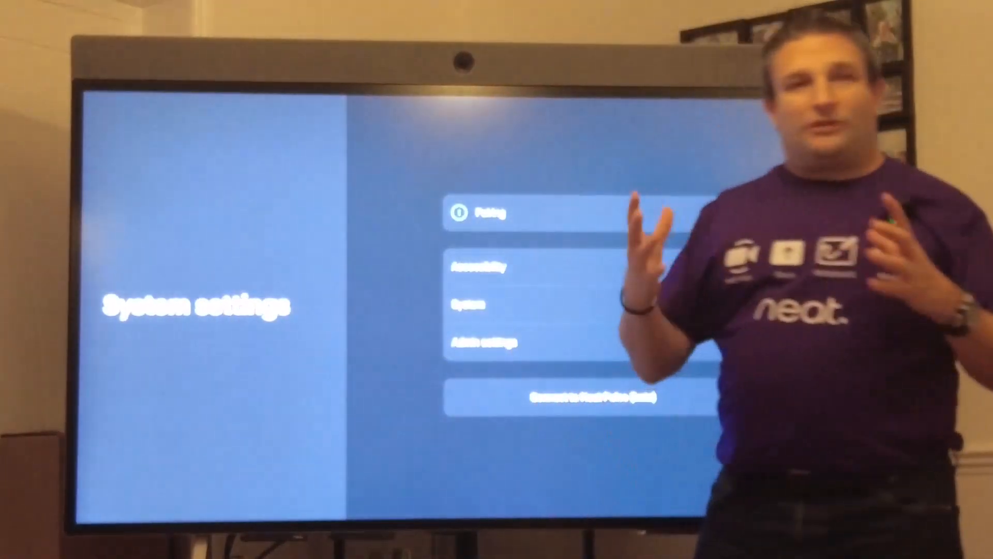